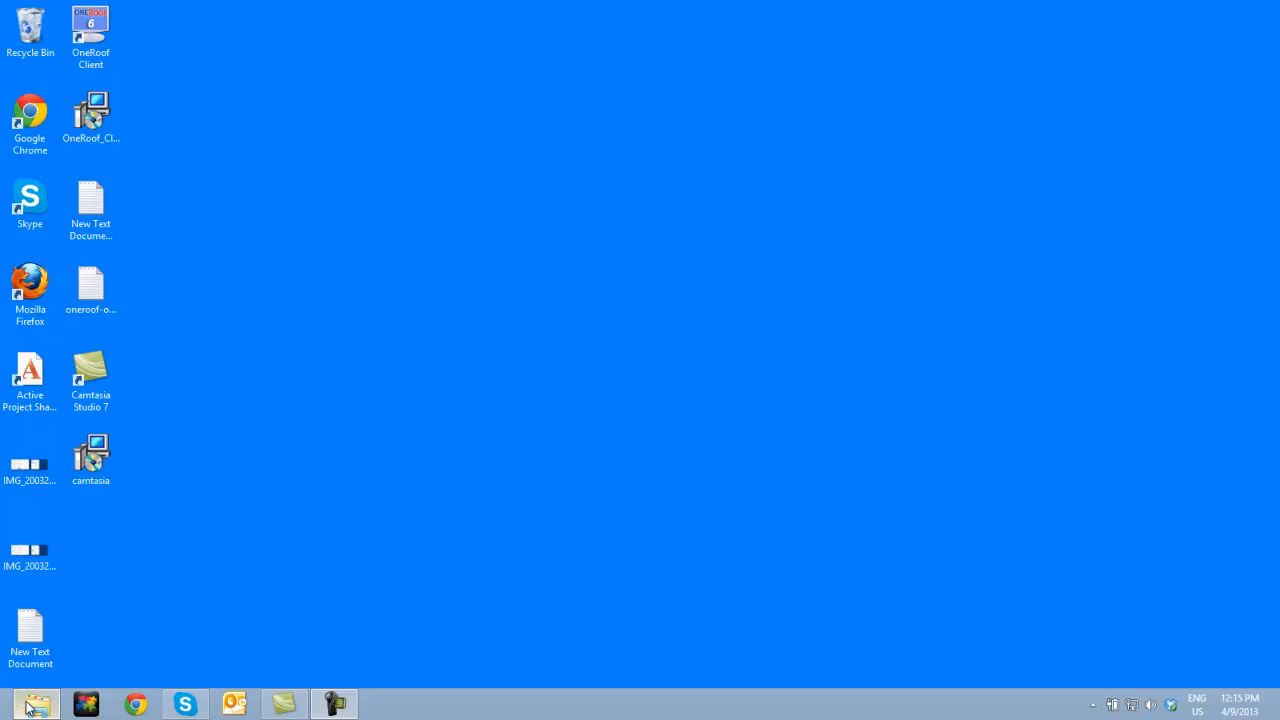
Step: Copy caffeene-logo-j from Active Project Share into C:\Program Files (x86)\OneRoof Client\Banners
click(56, 696)
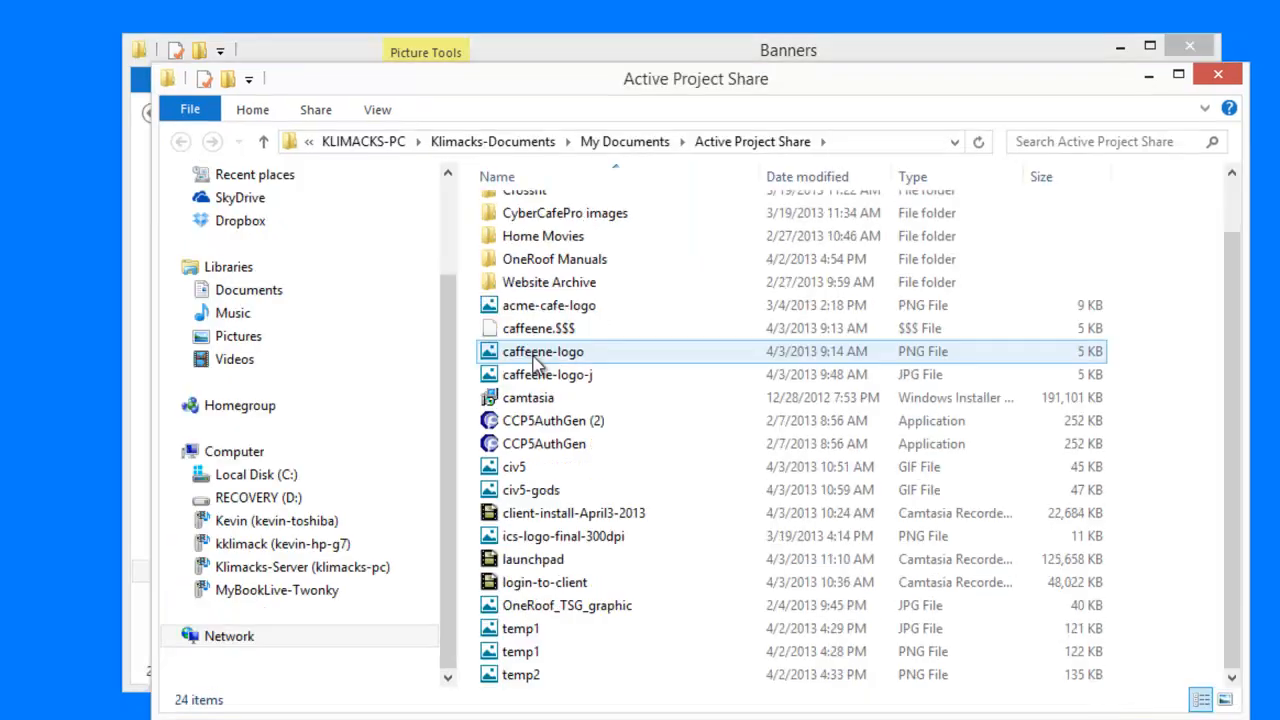
right_click(560, 304)
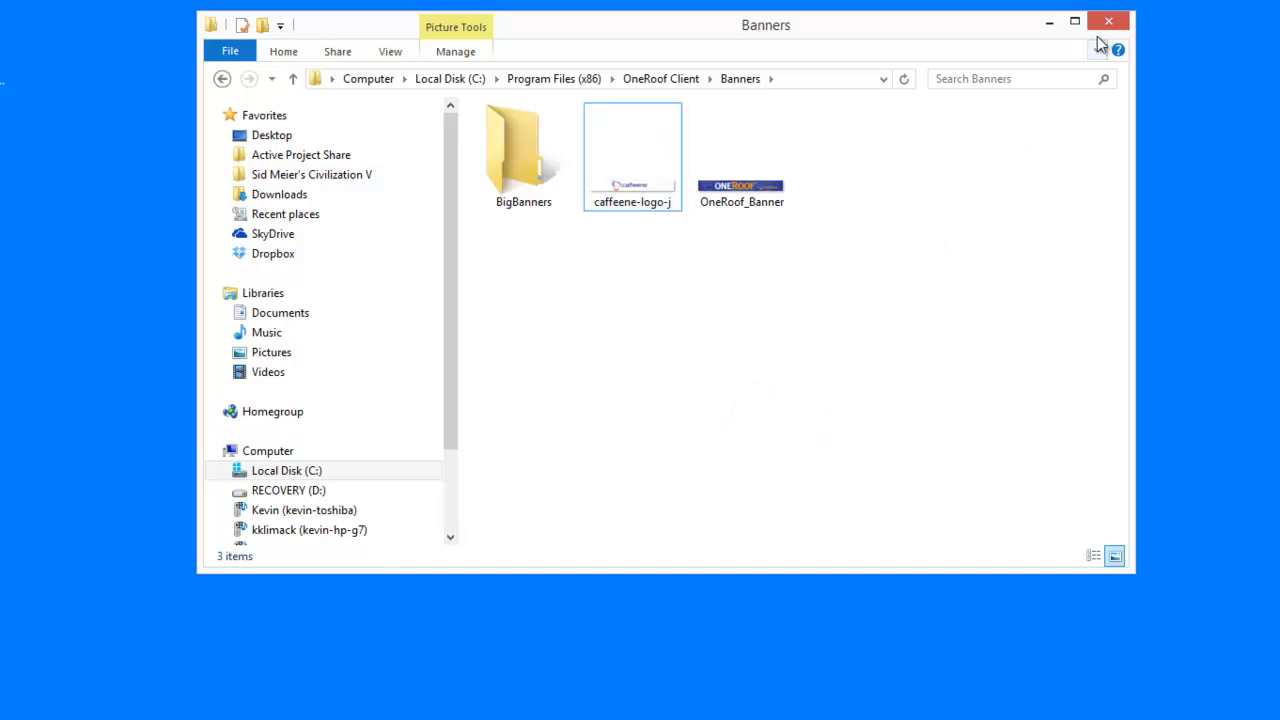
mouse_move(1112, 22)
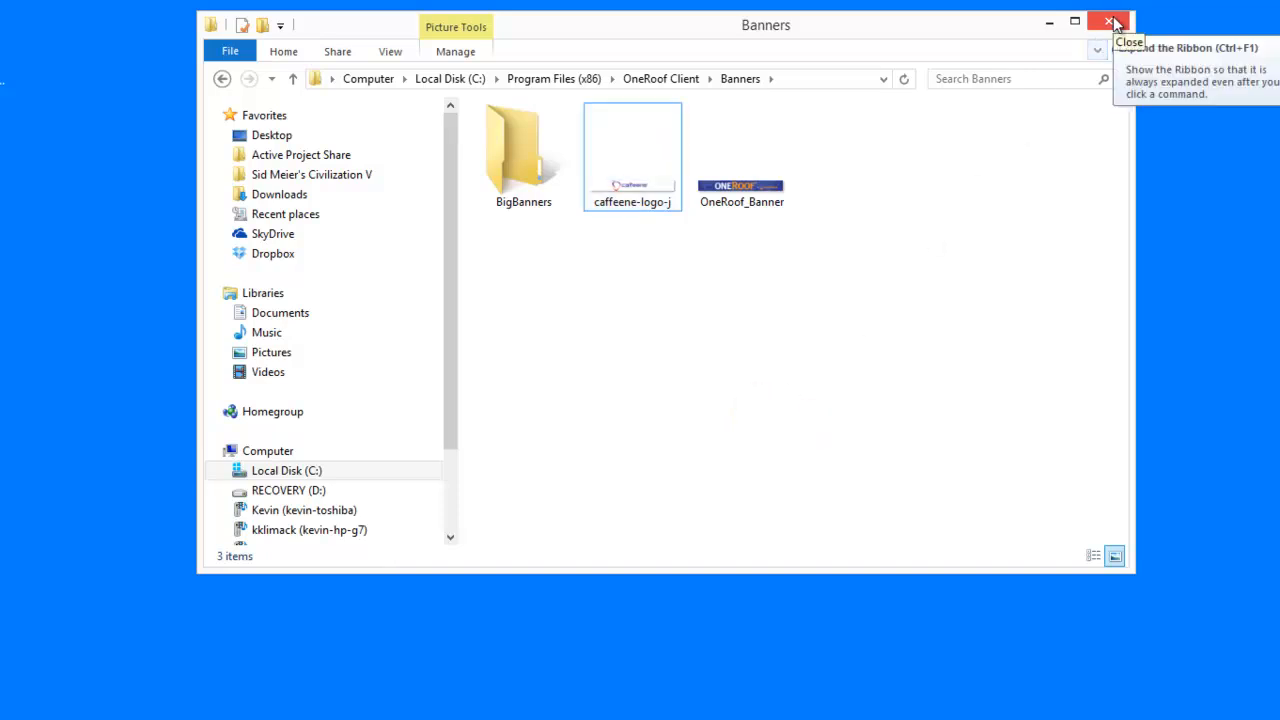
Step: Launch OneRoof Client from its desktop shortcut and log in as admin to the Admin Screen
click(1108, 20)
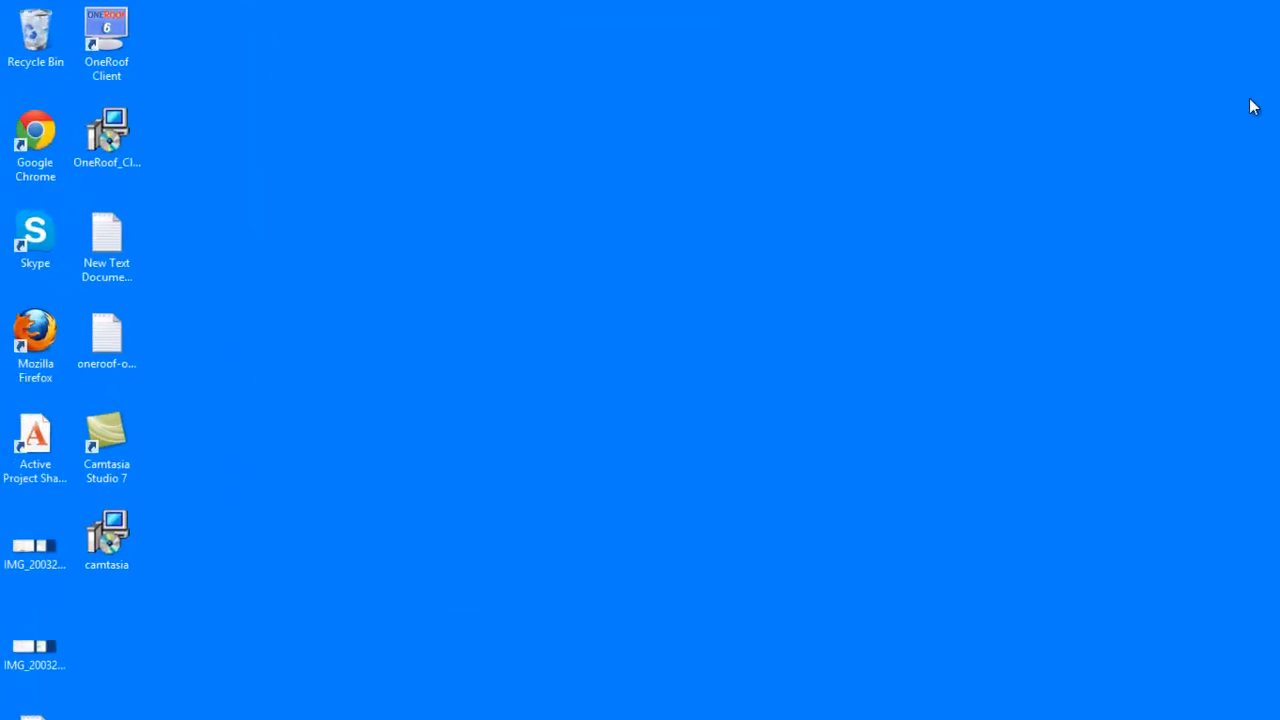
click(108, 30)
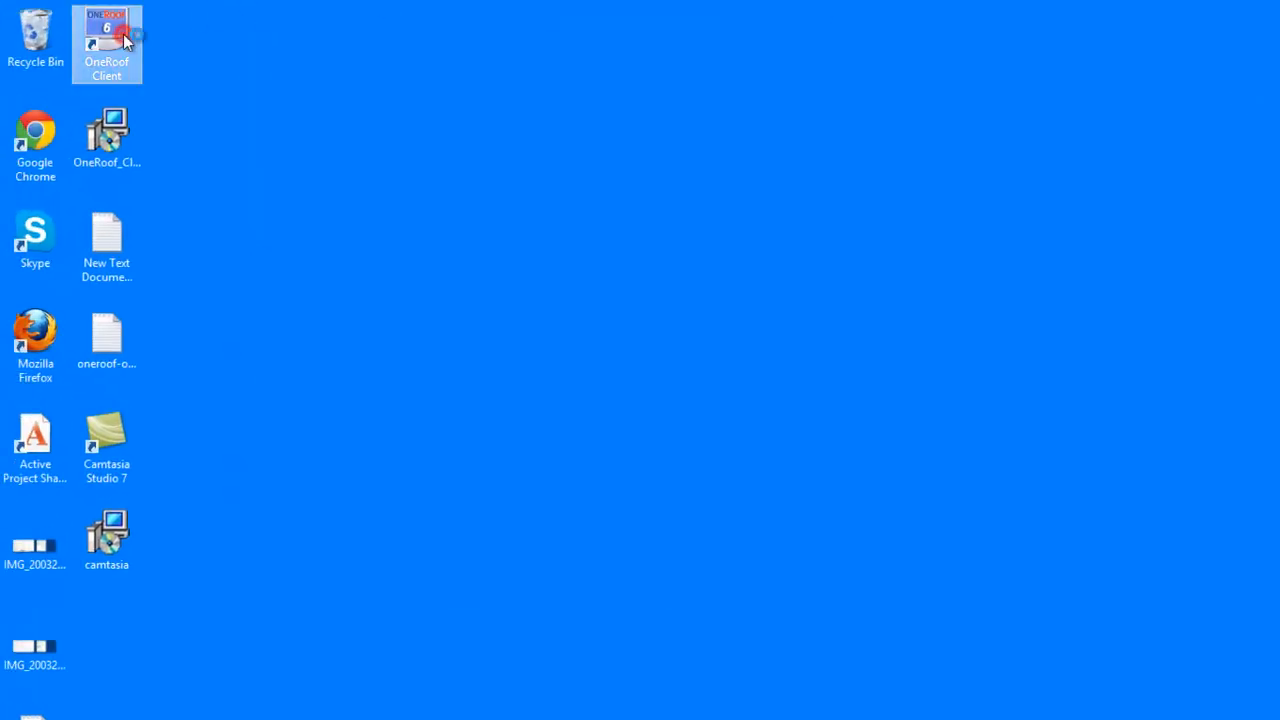
double_click(108, 30)
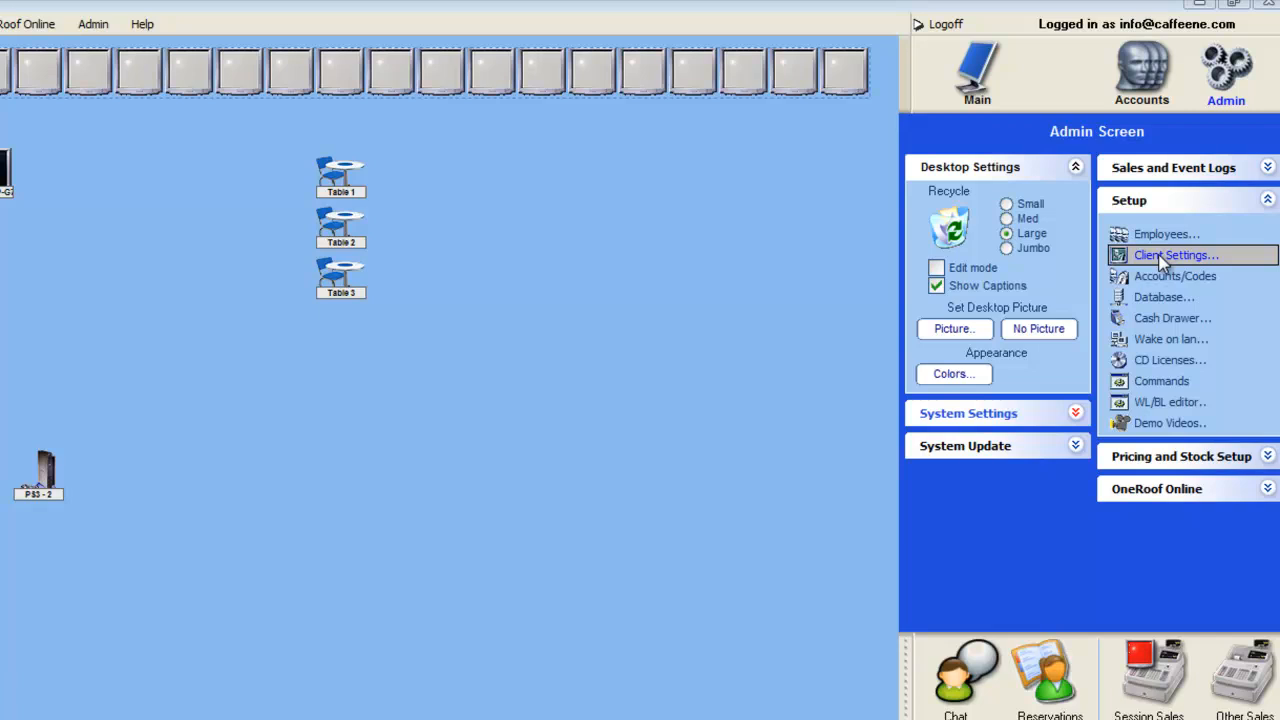
Step: In Client Settings' System Settings, set the banner Interval to 5 and save, acknowledging the reboot notice
click(1178, 254)
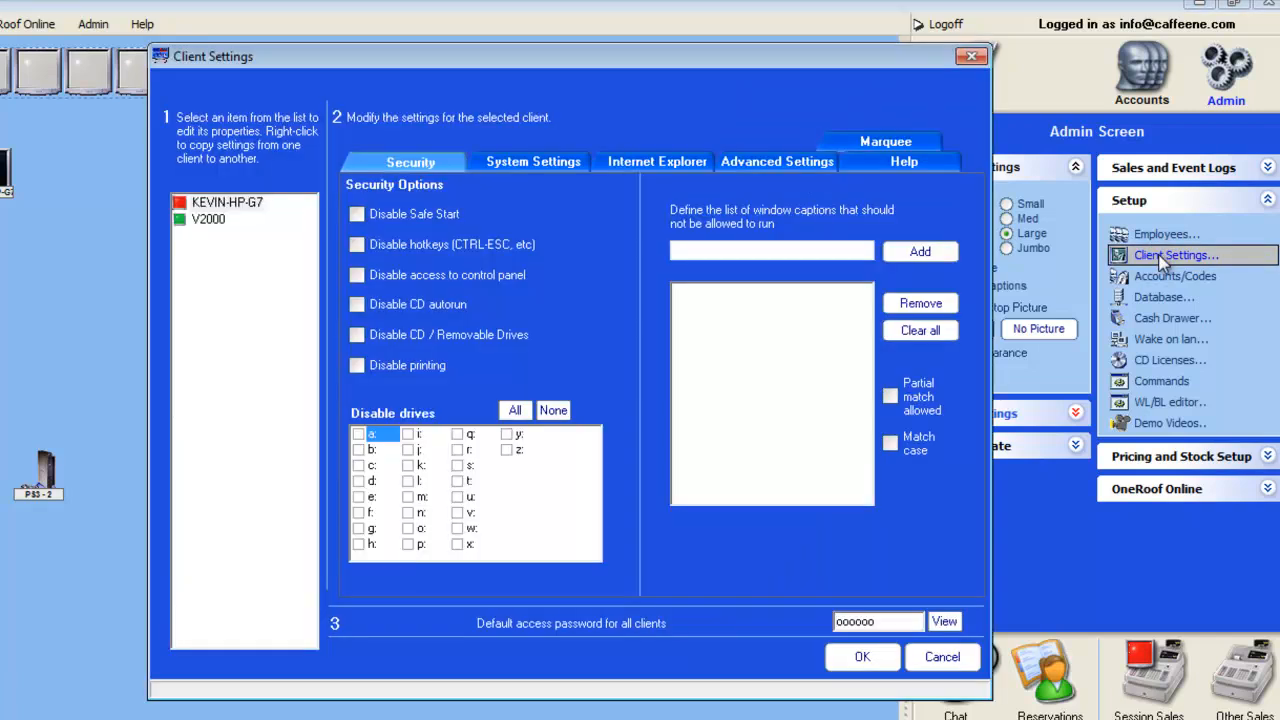
click(532, 160)
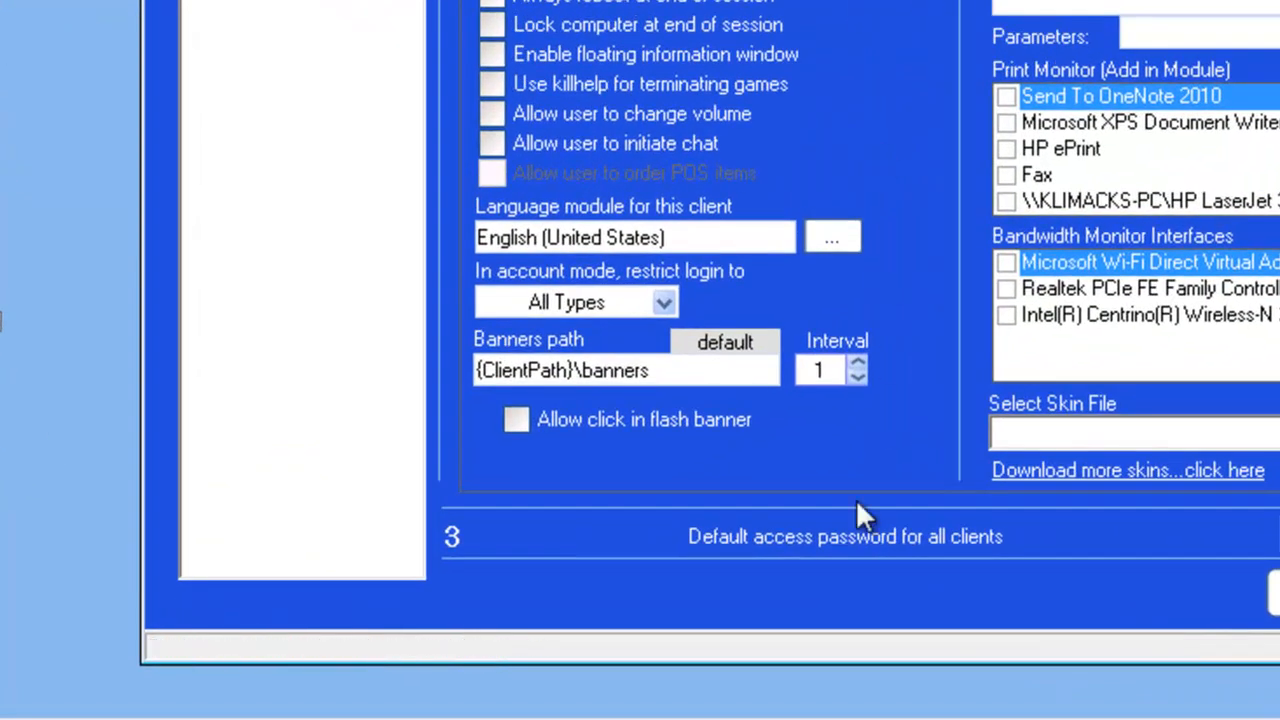
click(860, 360)
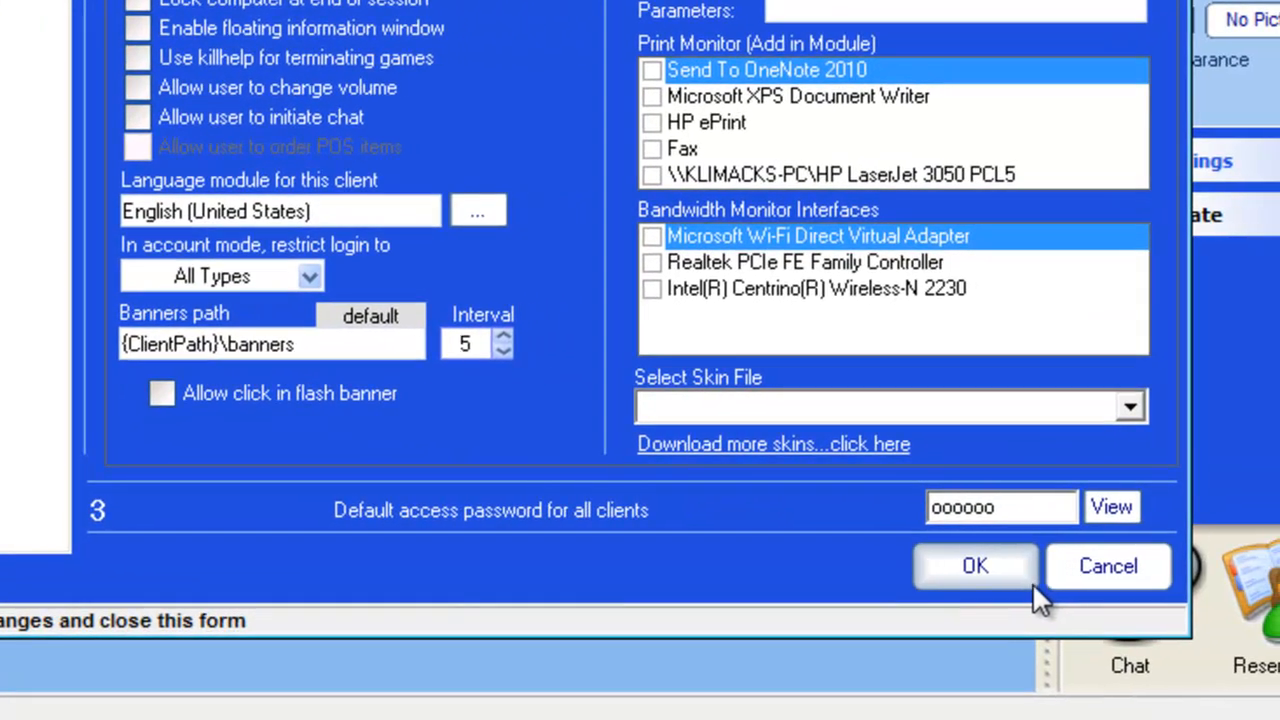
click(976, 566)
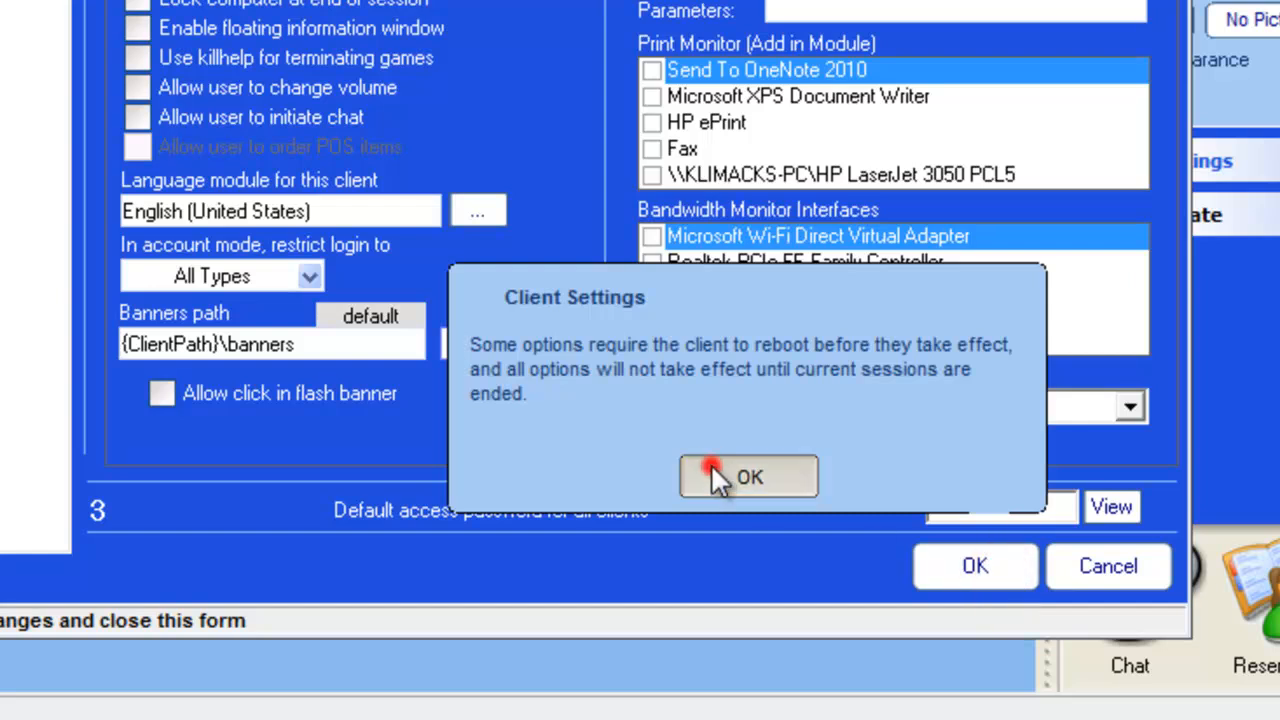
click(748, 476)
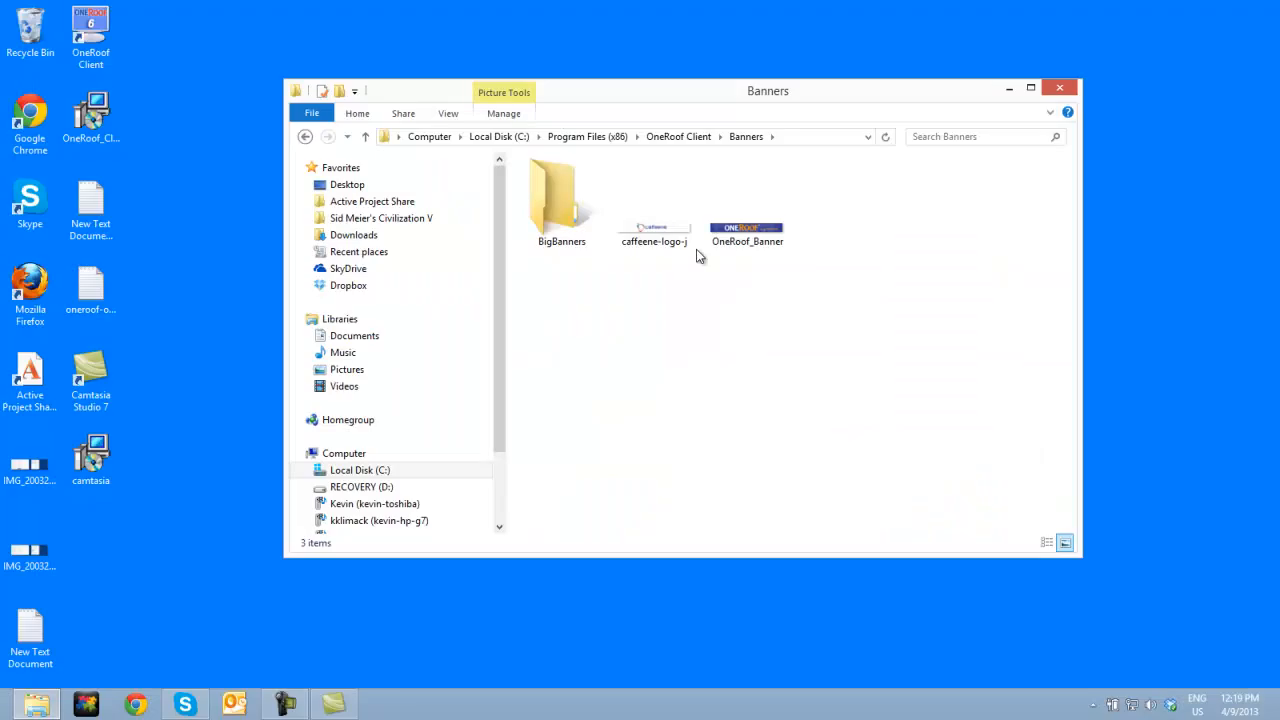
Step: Delete the default OneRoof_Banner image, leaving BigBanners and caffeene-logo-j in Banners
click(652, 200)
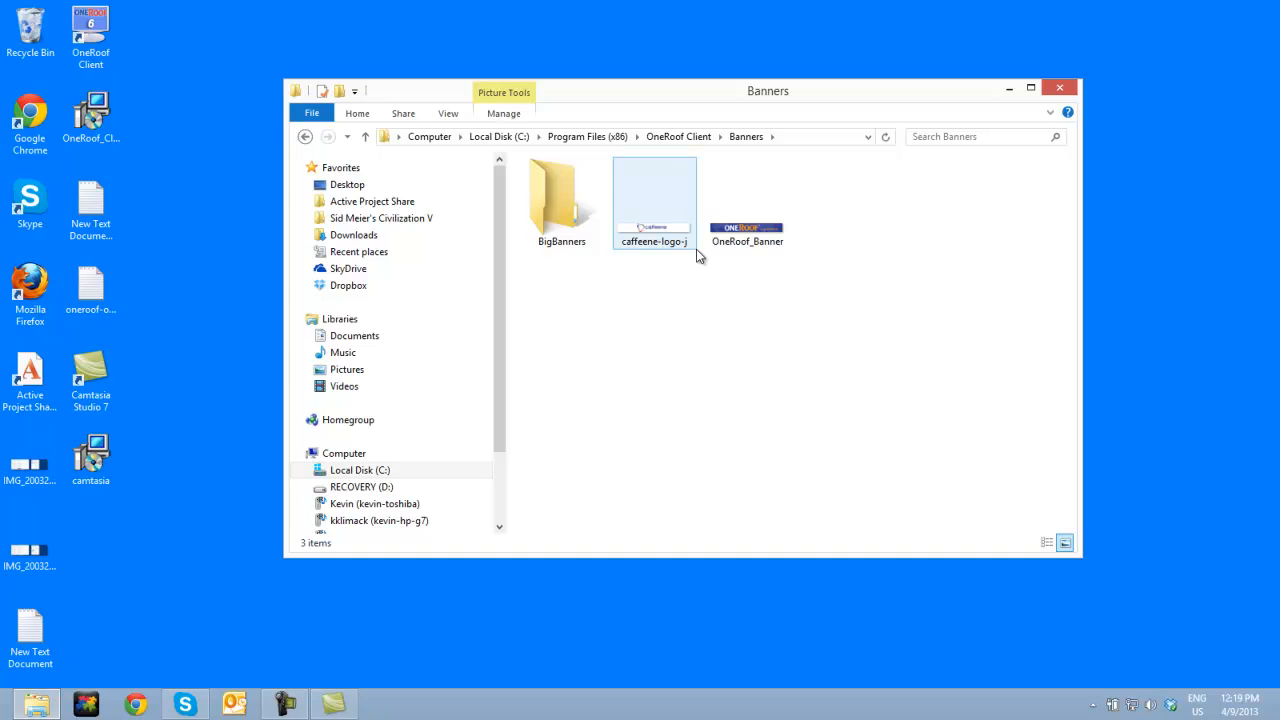
click(746, 200)
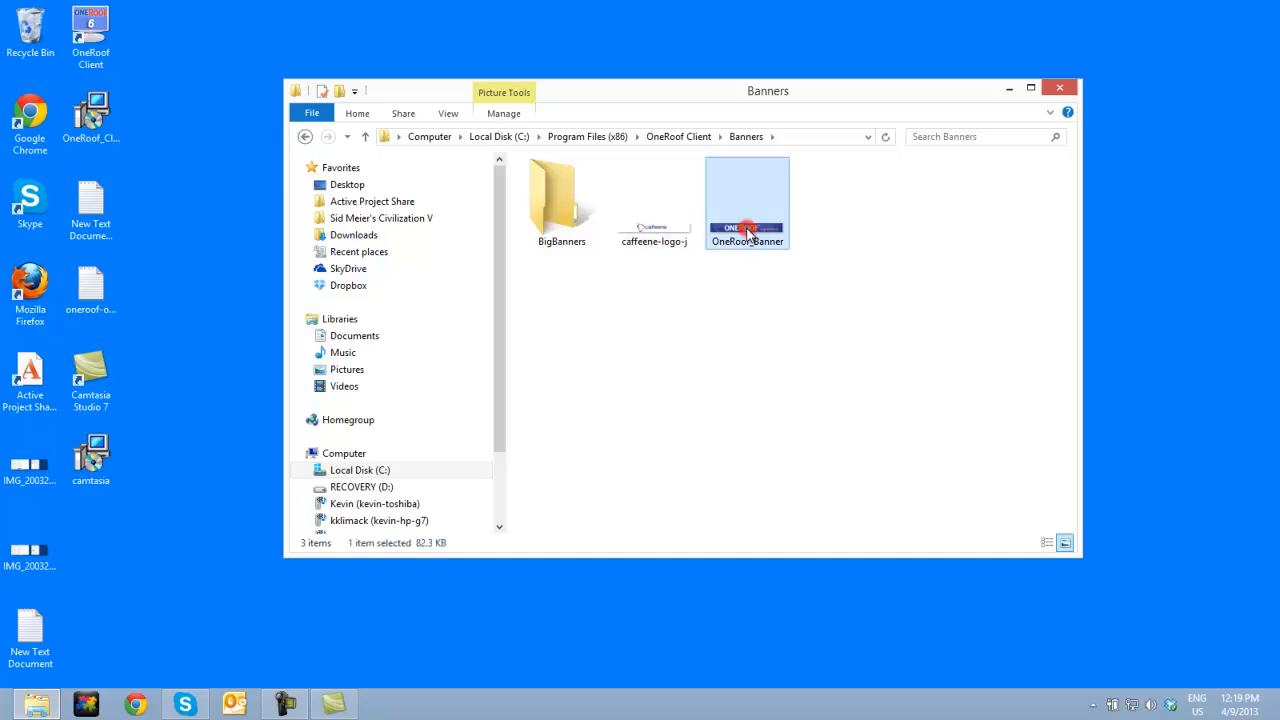
key(Delete)
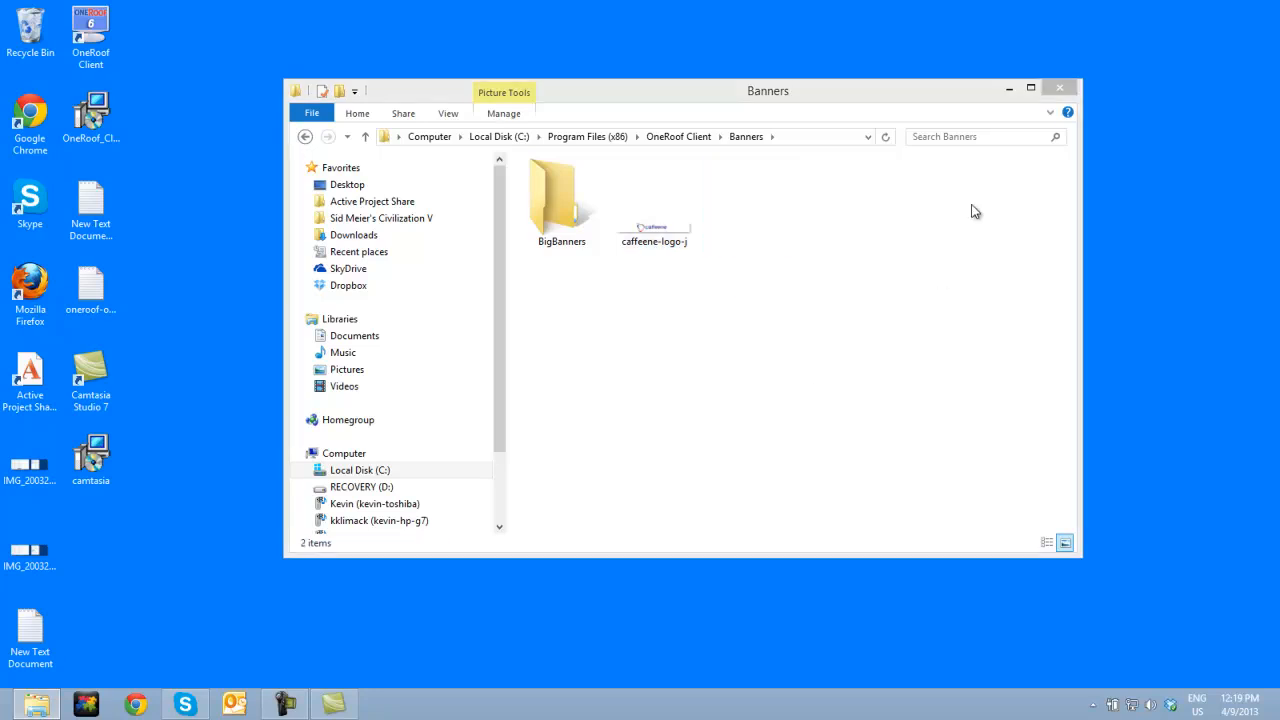